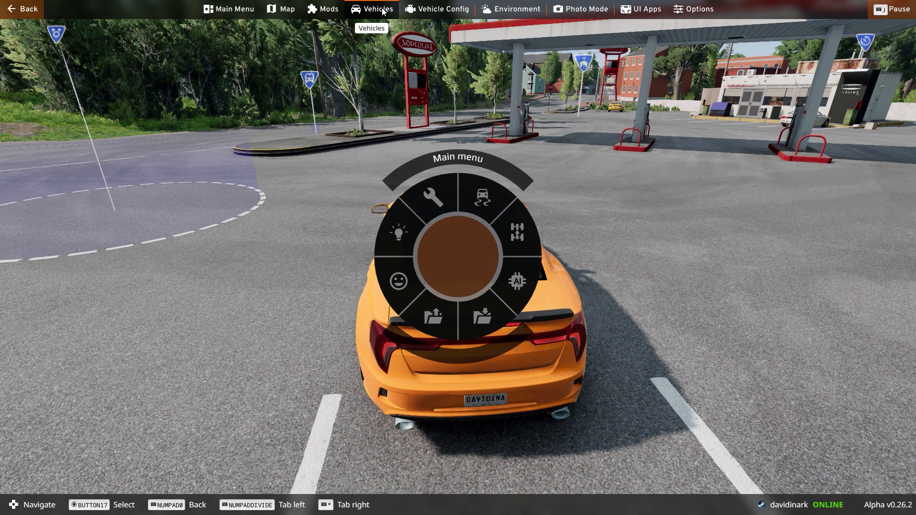
# Step: Clone the current orange Bastion from the Vehicles list, spawning a second car in the gas station lot
pyautogui.click(371, 8)
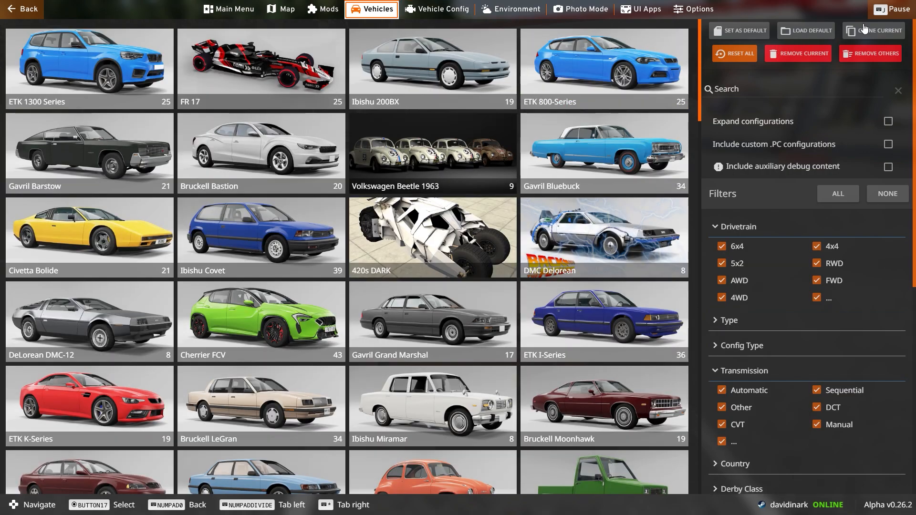
pyautogui.click(872, 31)
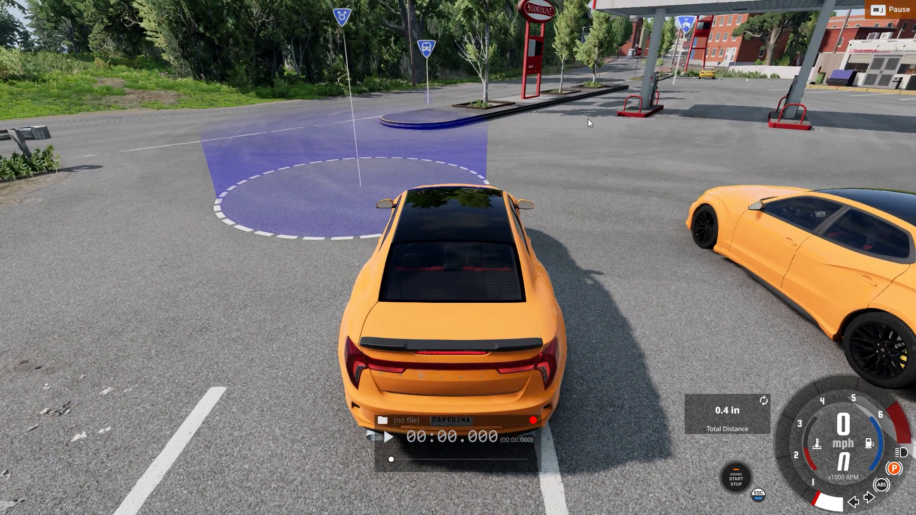
pyautogui.moveTo(641, 126)
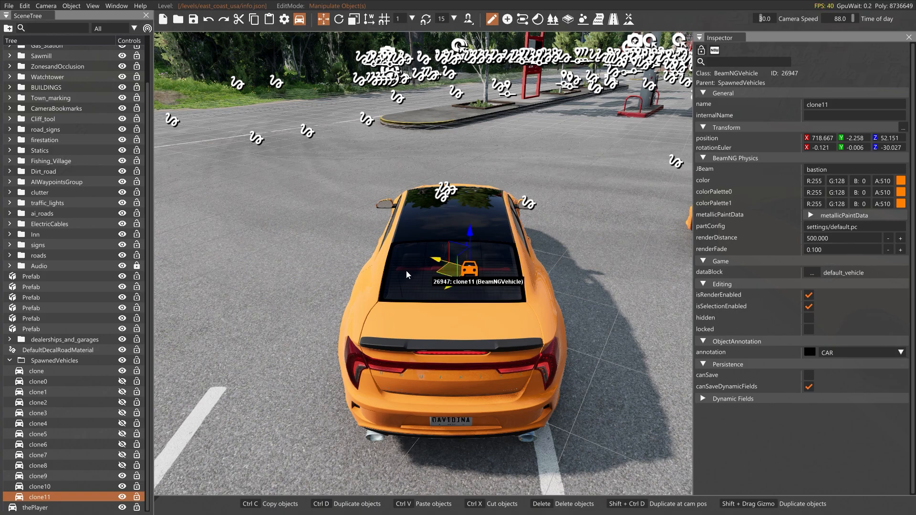
# Step: Duplicate the selected Bastion clone with Ctrl+D and drag it to the back parking row of the lot
pyautogui.press('ctrl+d')
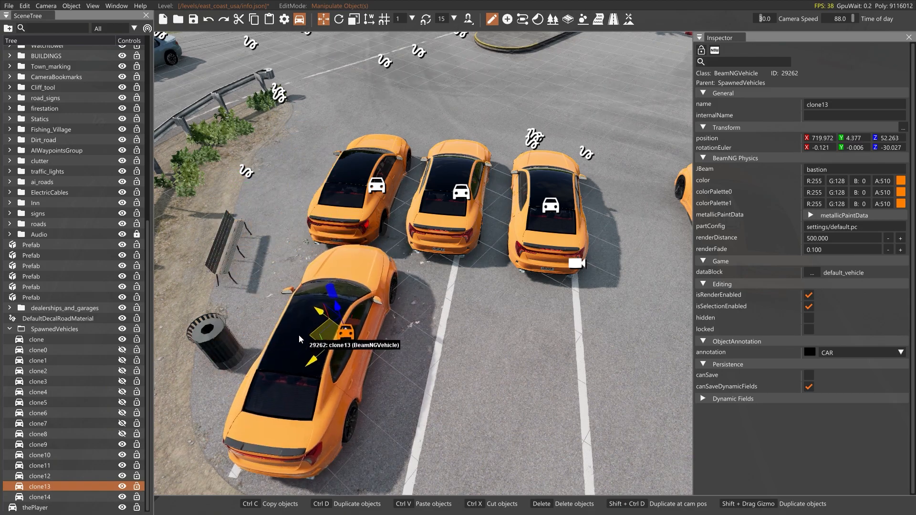
pyautogui.moveTo(328, 322); pyautogui.dragTo(619, 187)
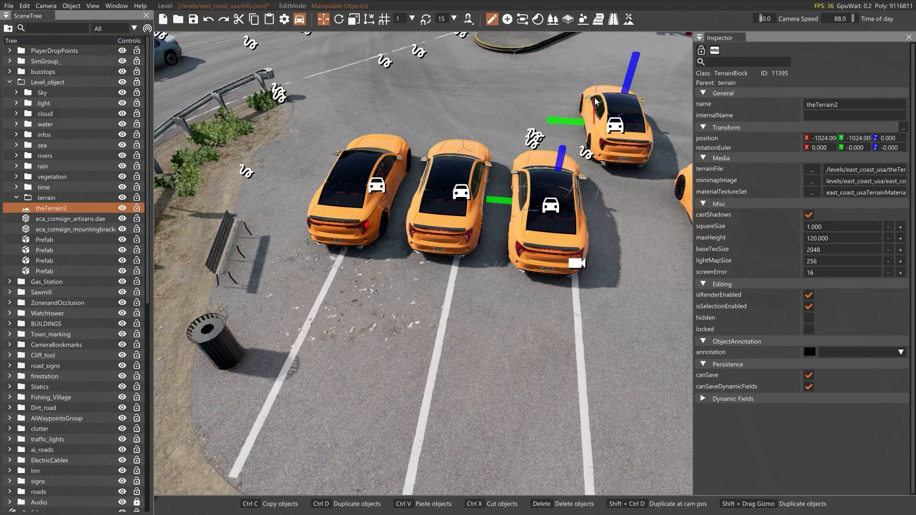
# Step: Select the moved clone, nudge it further back in the lot and continue filling the rows
pyautogui.click(614, 123)
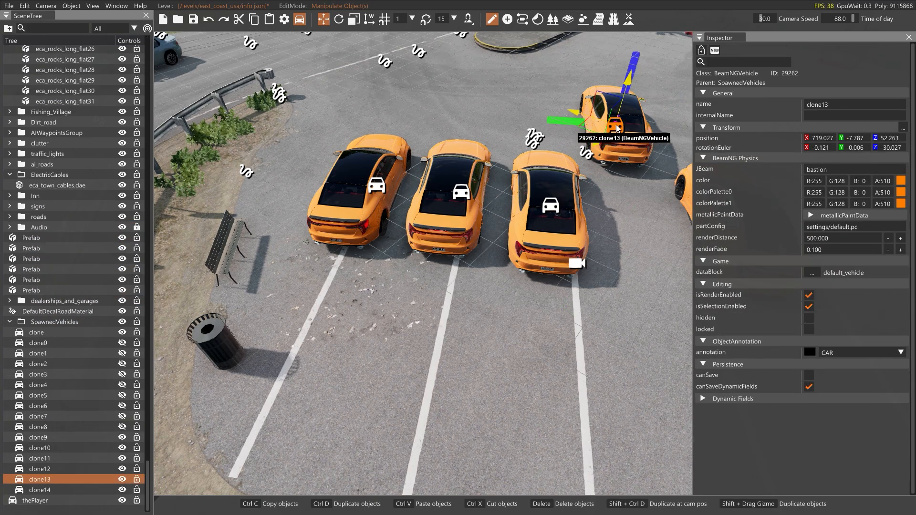
pyautogui.moveTo(616, 127); pyautogui.dragTo(593, 107)
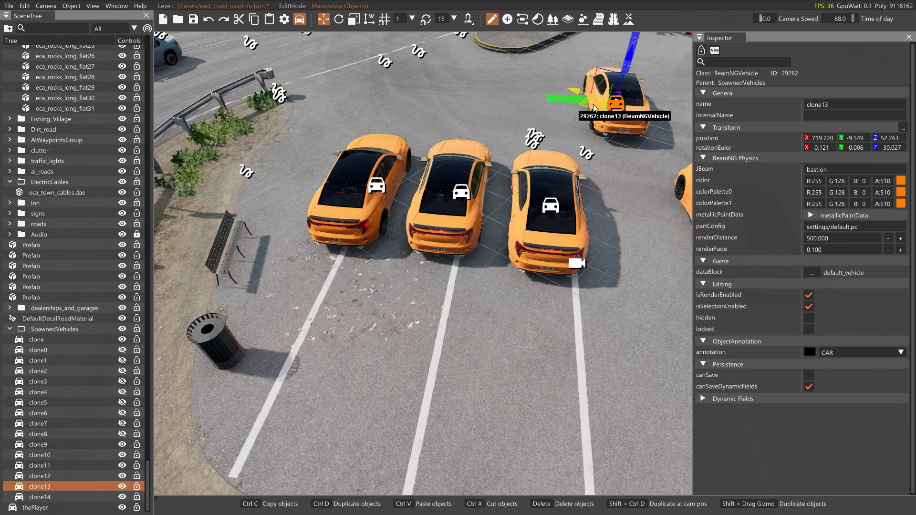
pyautogui.moveTo(593, 108)
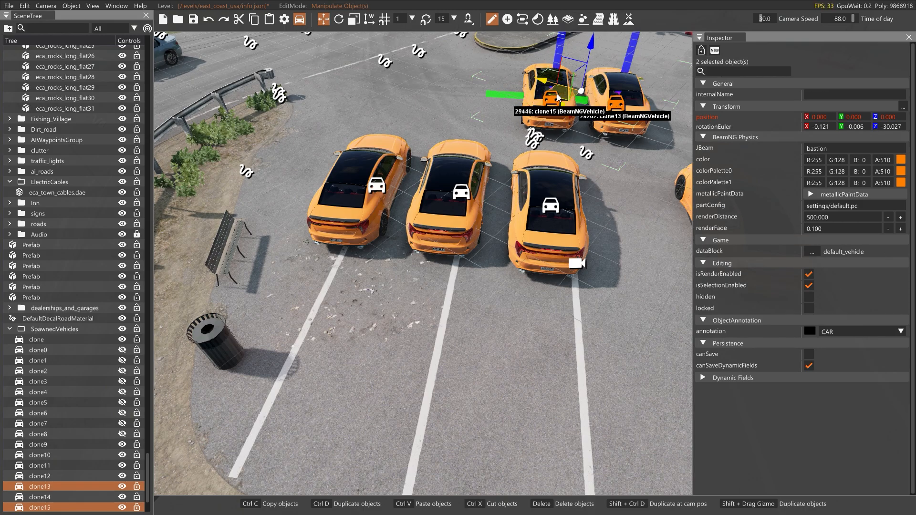
pyautogui.moveTo(479, 95)
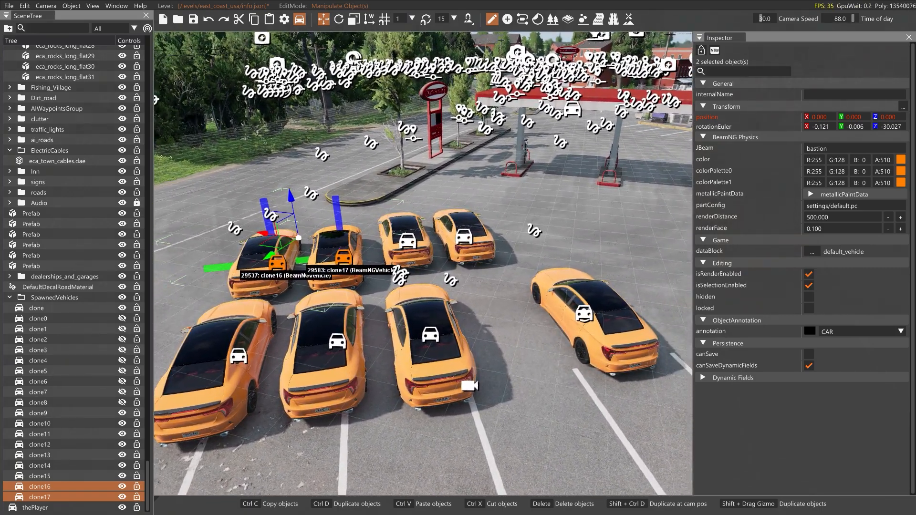
pyautogui.click(468, 234)
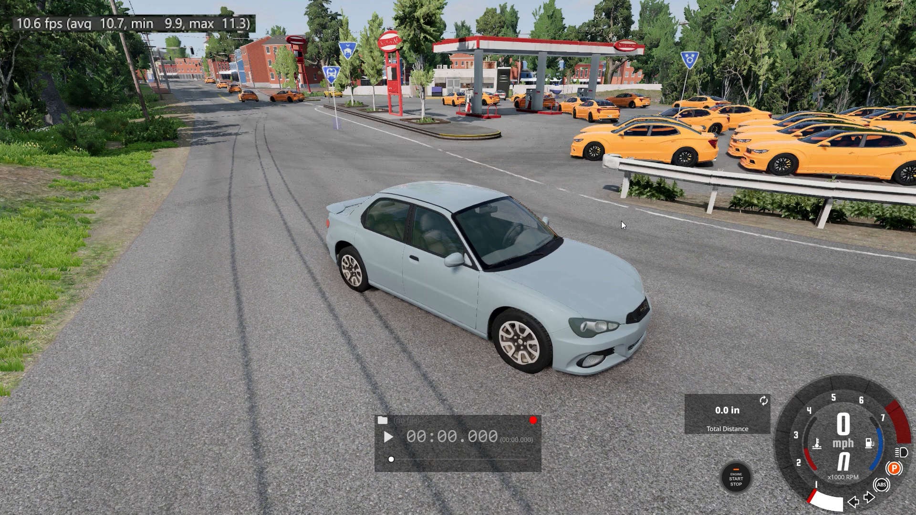
# Step: Bring up the radial main menu over the light blue sedan beside the clone-filled lot
pyautogui.press('Escape')
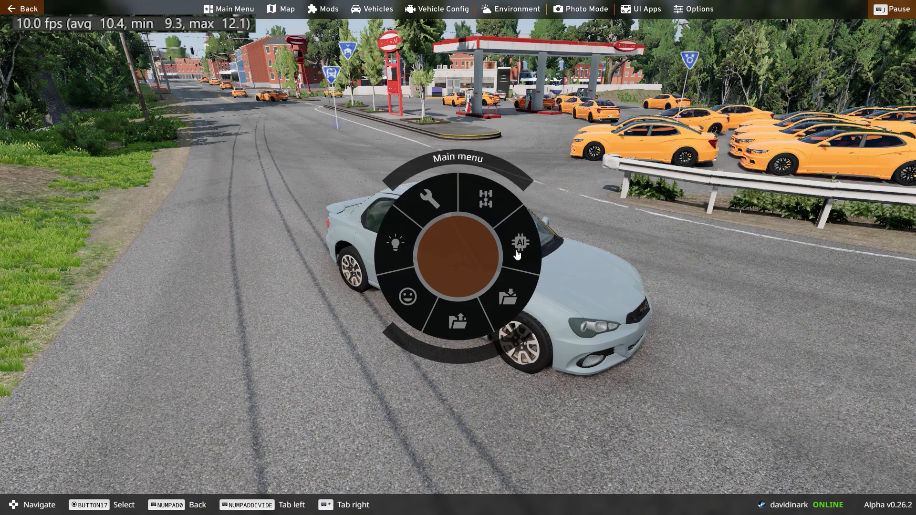
# Step: Set the AI behaviour for all vehicles so the orange clones drive off the lot, then return to the AI controls
pyautogui.click(519, 242)
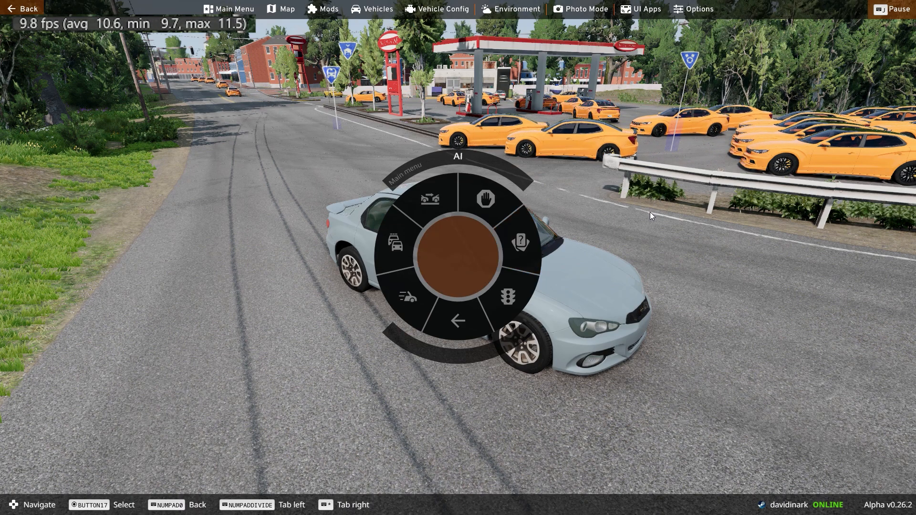
pyautogui.click(457, 321)
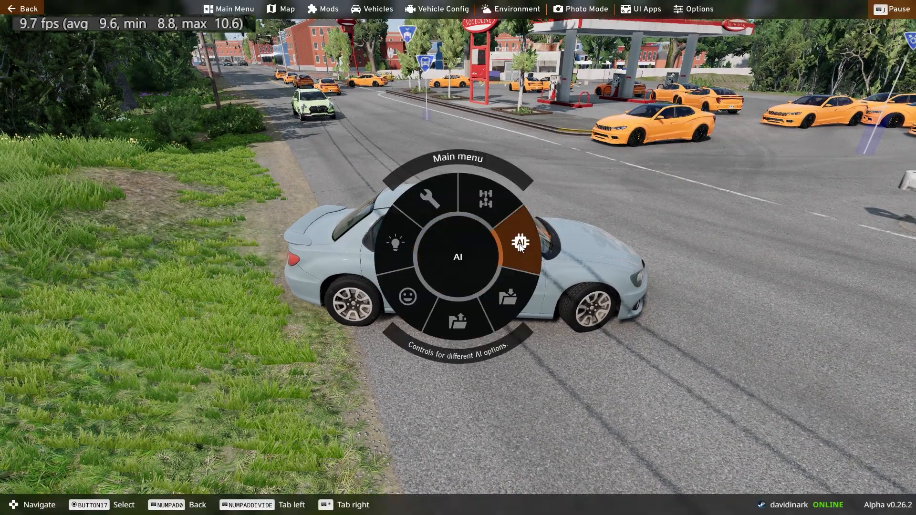
pyautogui.click(519, 242)
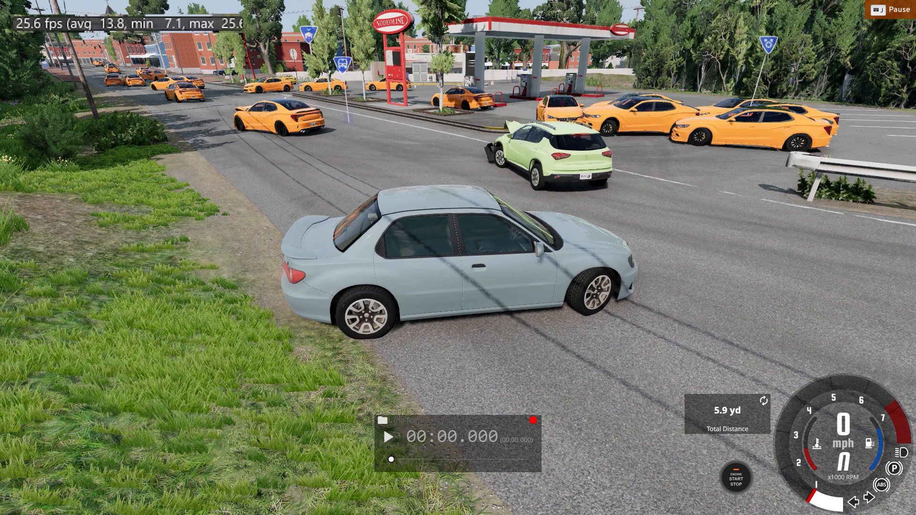
pyautogui.moveTo(647, 234)
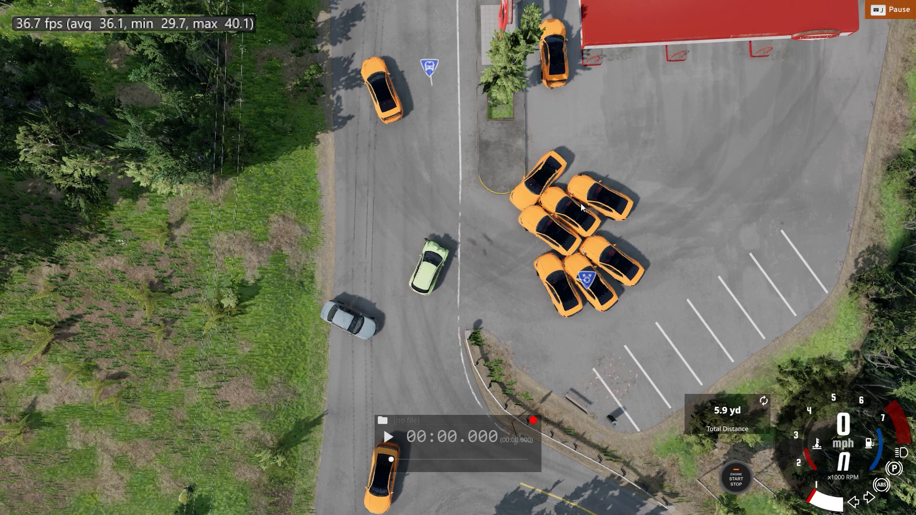
pyautogui.moveTo(613, 110)
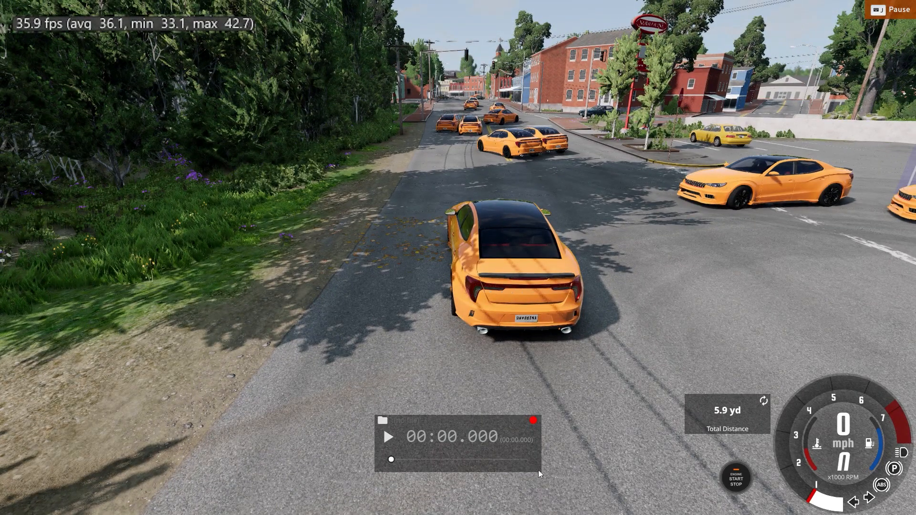
# Step: Enter the world editor with F11 and select the orange car in front of the camera
pyautogui.press('F11')
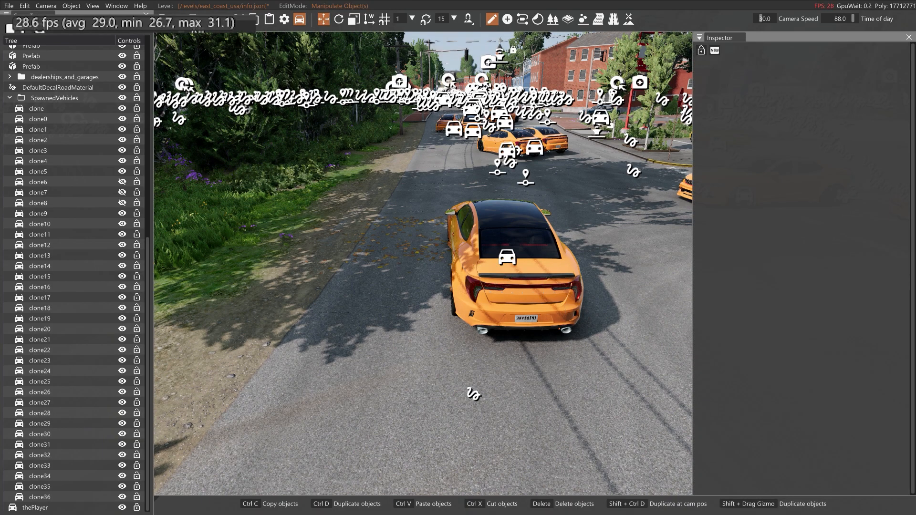
pyautogui.moveTo(420, 264)
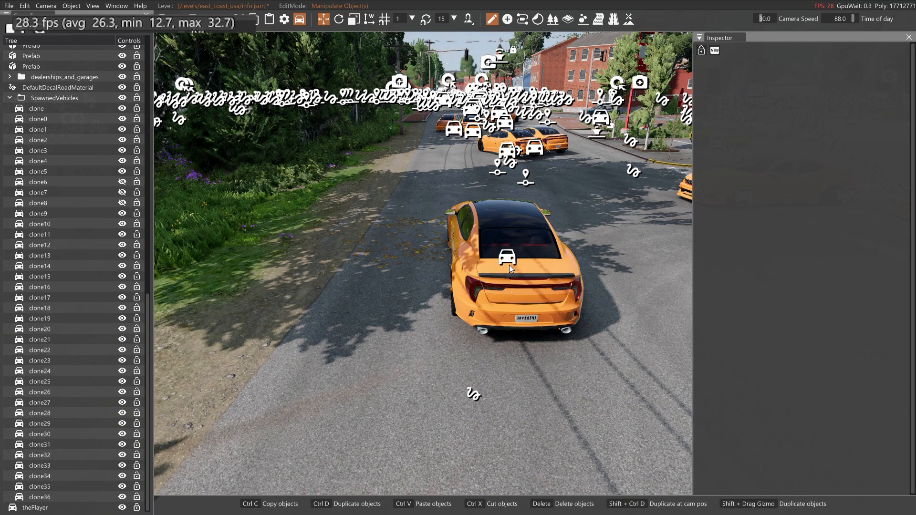
pyautogui.click(506, 256)
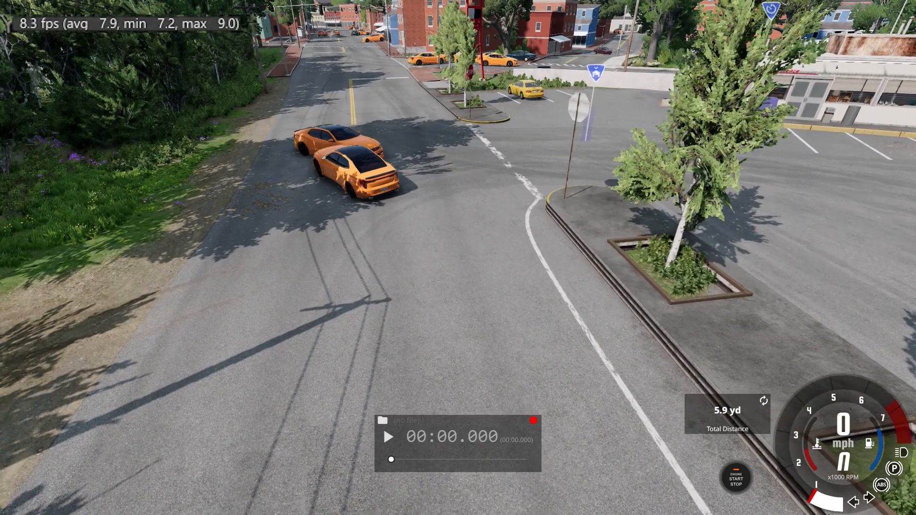
pyautogui.moveTo(468, 245)
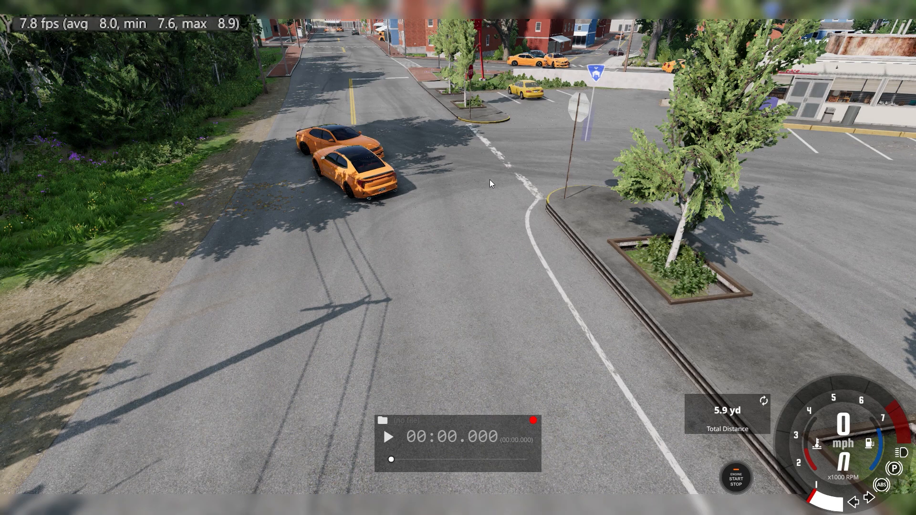
# Step: Bring up the vehicle selection gallery with the Ibishu 200BX highlighted
pyautogui.press('Escape')
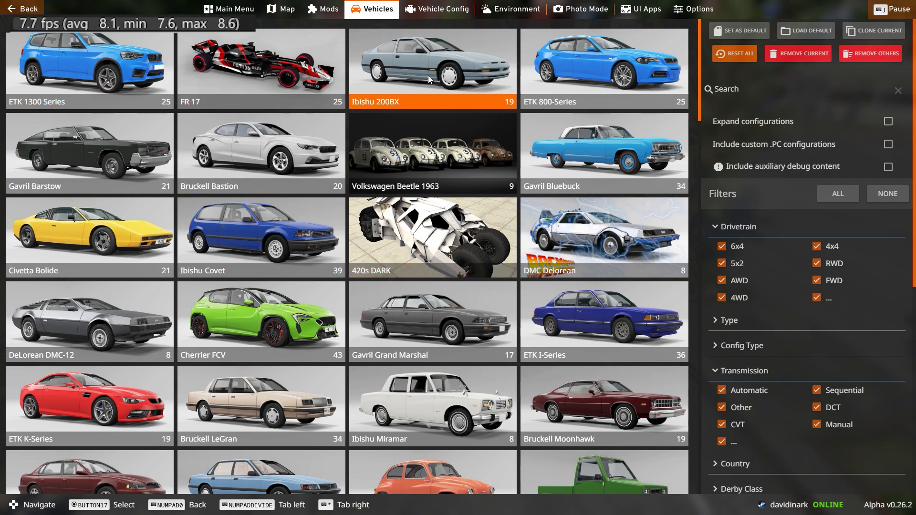
# Step: Spawn a new Ibishu 200BX in its Base (M) configuration onto the road
pyautogui.click(432, 61)
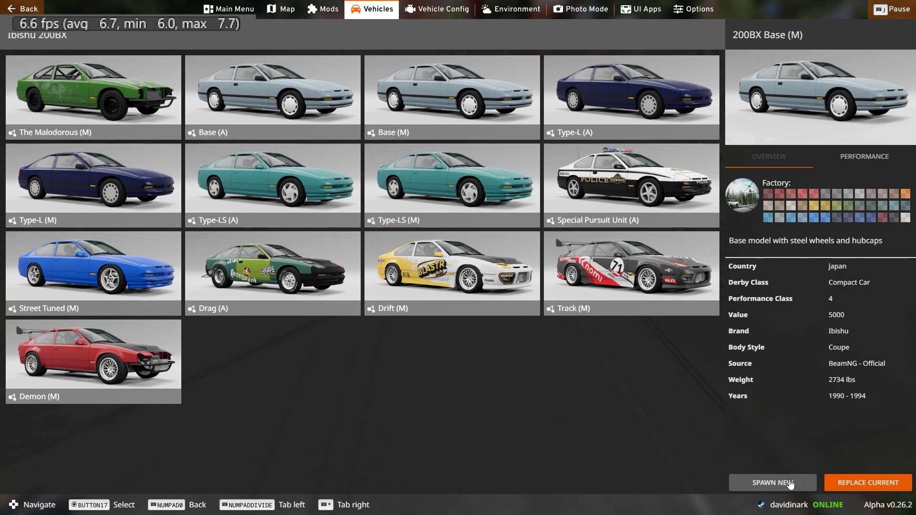
pyautogui.click(772, 482)
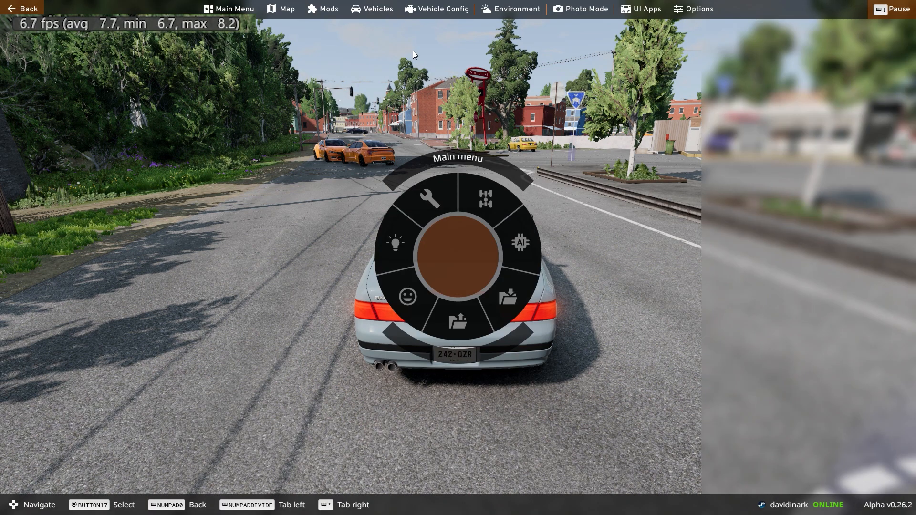
# Step: Switch back to the orange car from the vehicle list
pyautogui.click(378, 8)
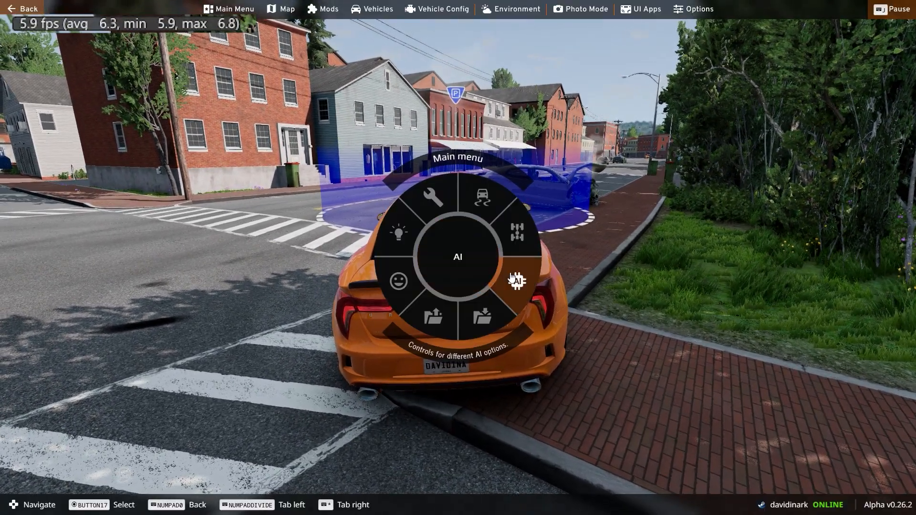
# Step: Choose the AI Traffic setup for the orange car from the radial AI options
pyautogui.click(516, 281)
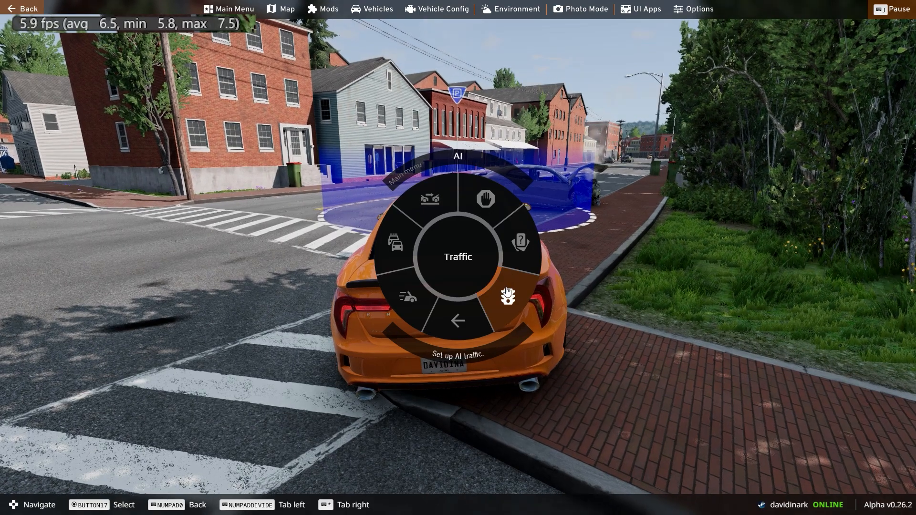
pyautogui.click(507, 295)
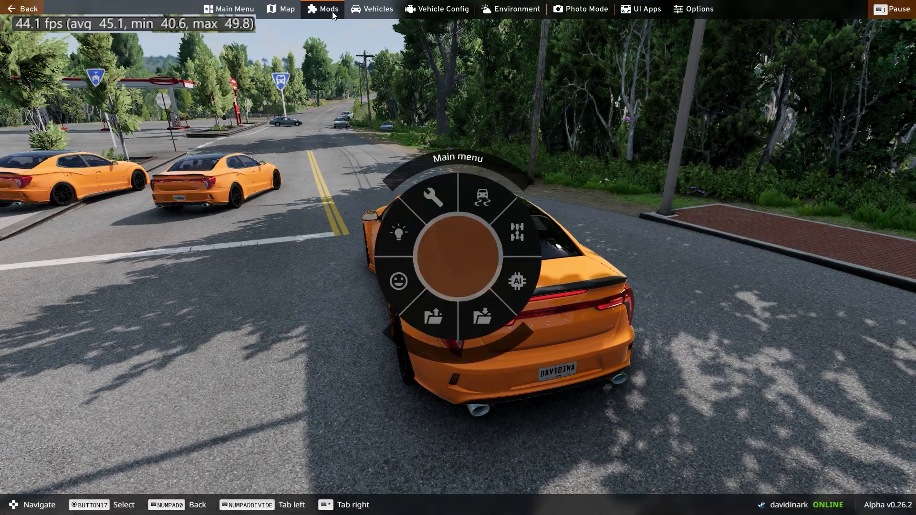
# Step: Switch to the Mods section from the top menu bar
pyautogui.click(372, 8)
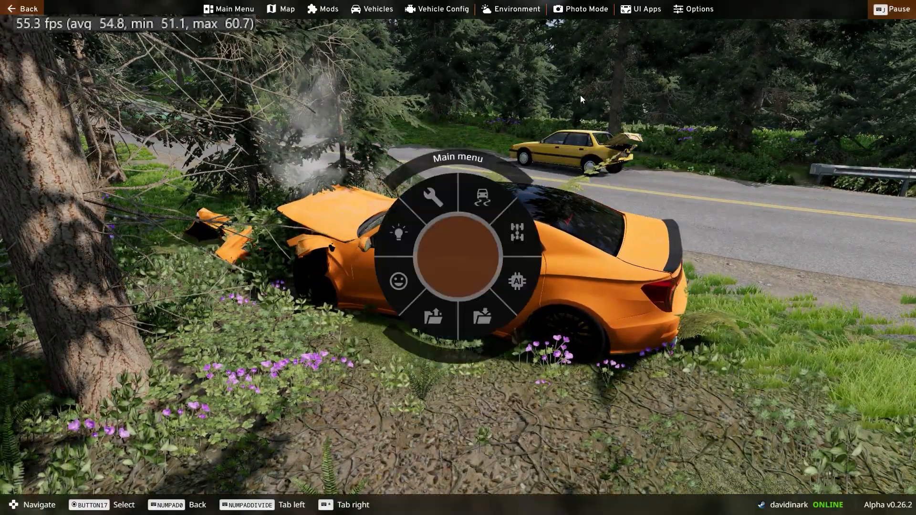
# Step: Start a Freeroam session from the main menu on the Grid map
pyautogui.click(228, 8)
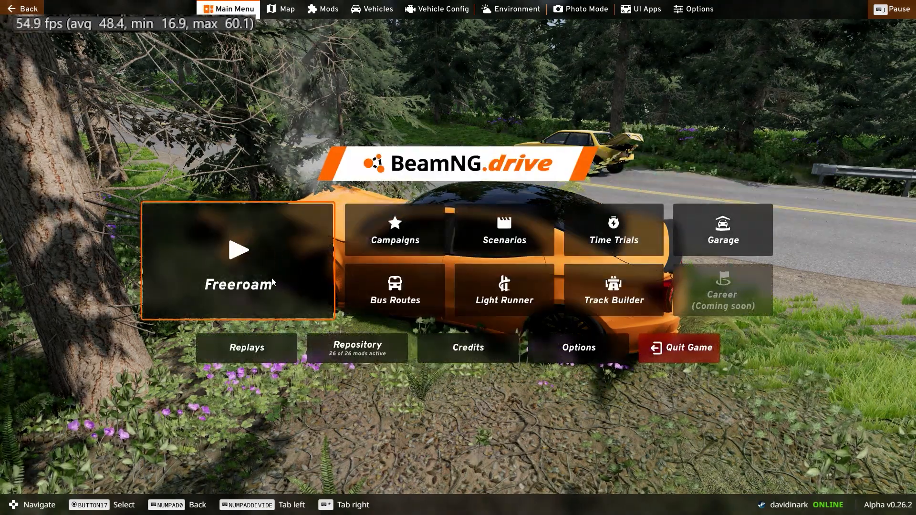
pyautogui.click(237, 261)
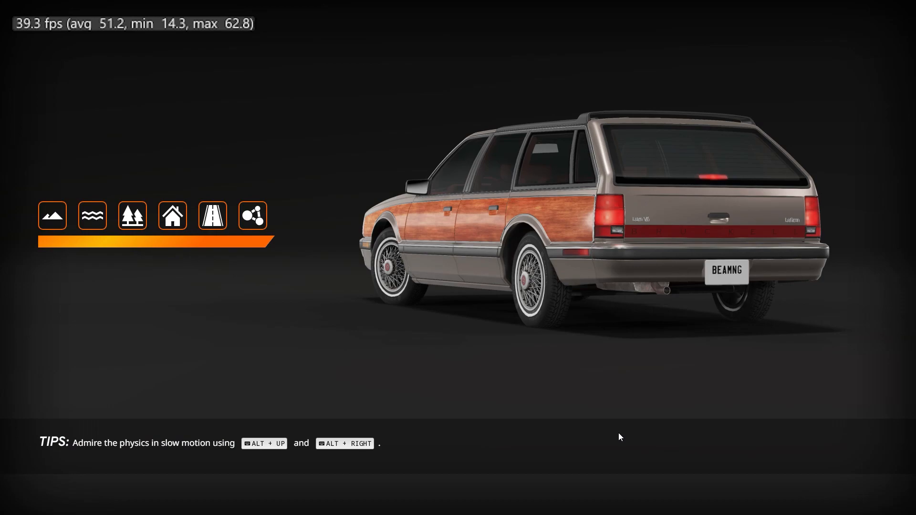
pyautogui.click(251, 216)
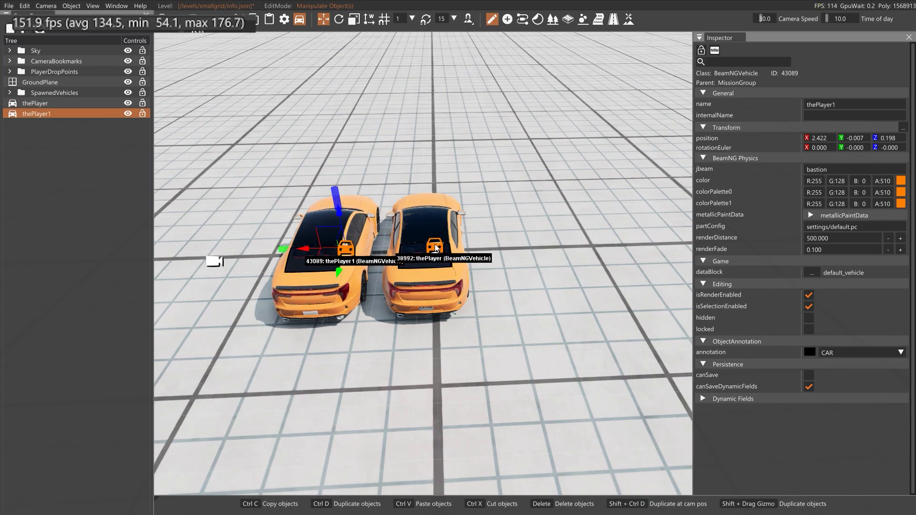
# Step: Select the orange Bastion in the World Editor and duplicate it with Ctrl+D
pyautogui.click(435, 245)
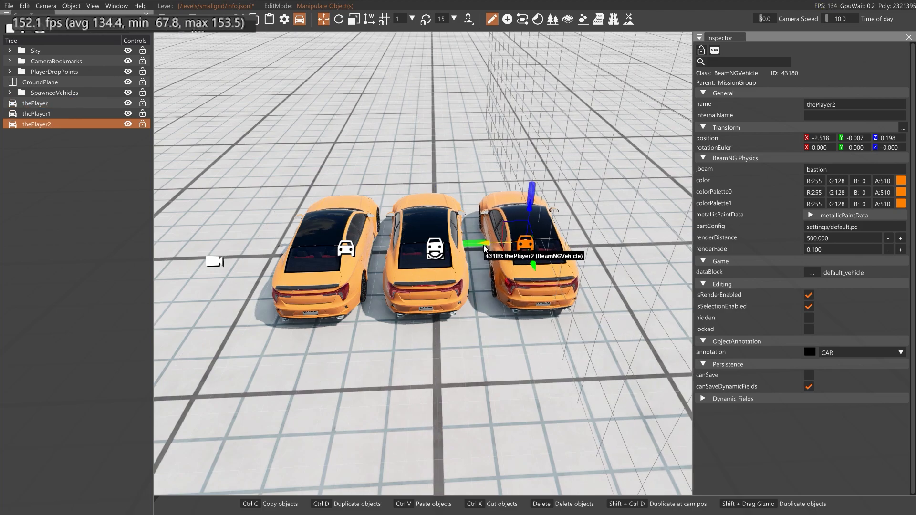
pyautogui.press('ctrl+d')
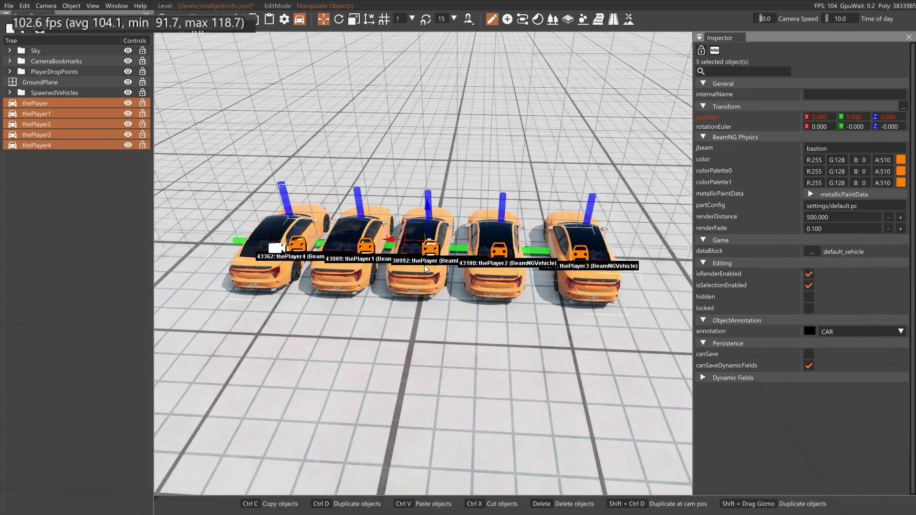
pyautogui.moveTo(427, 244)
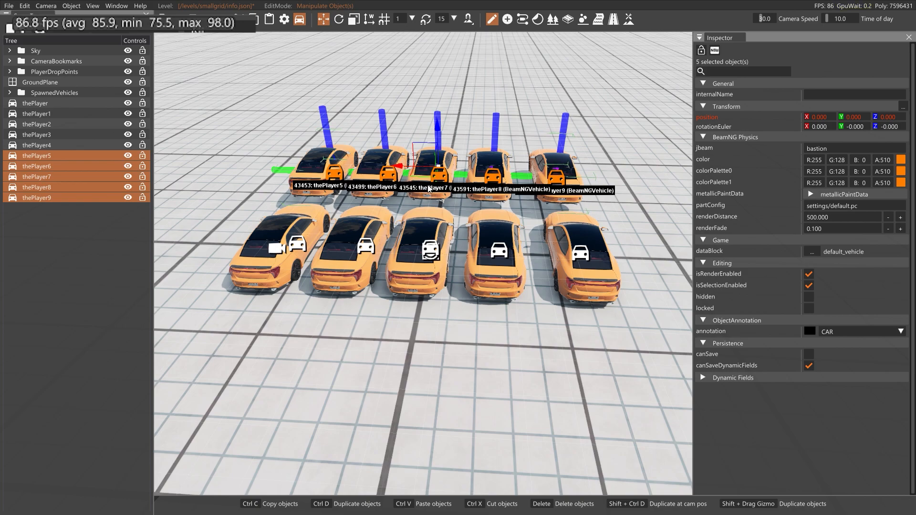
pyautogui.moveTo(437, 186)
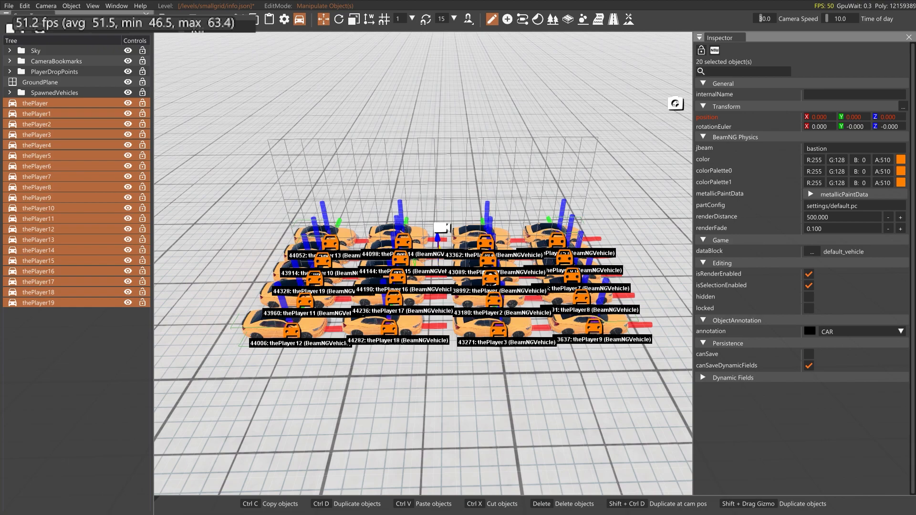
pyautogui.moveTo(442, 188)
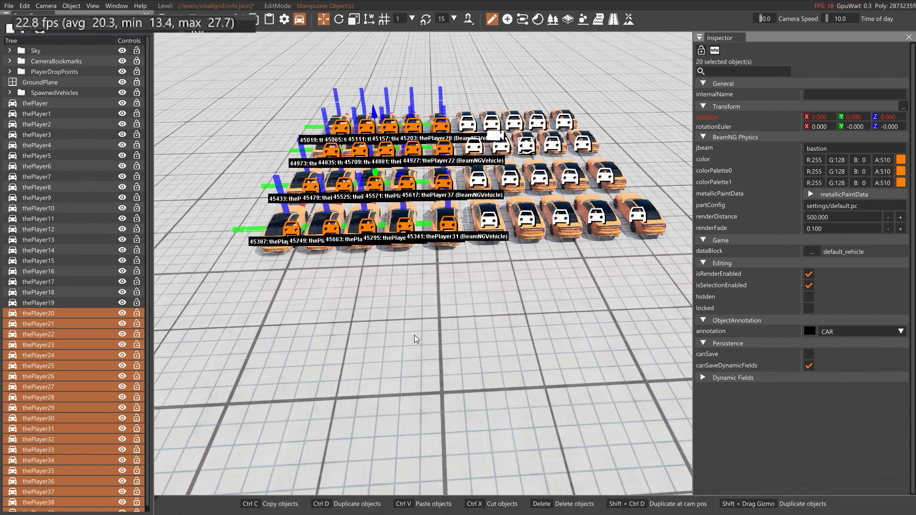
pyautogui.moveTo(633, 229)
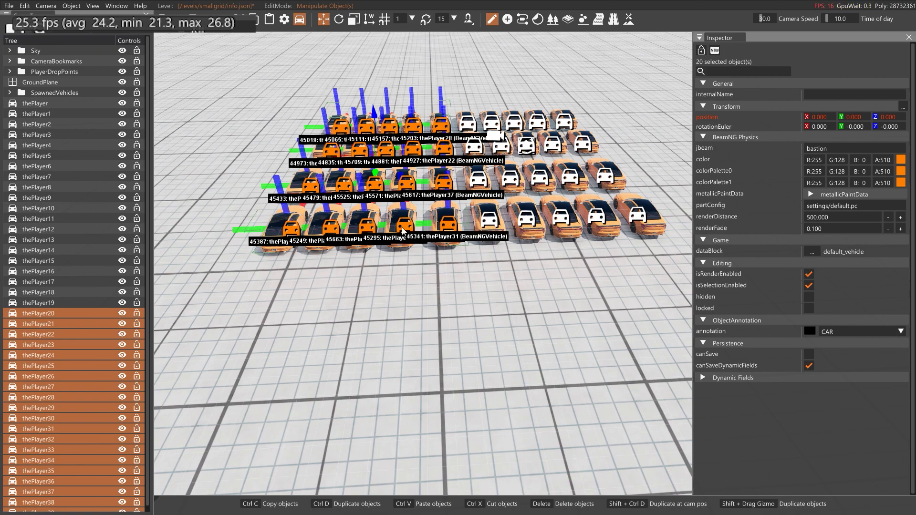
pyautogui.moveTo(480, 261)
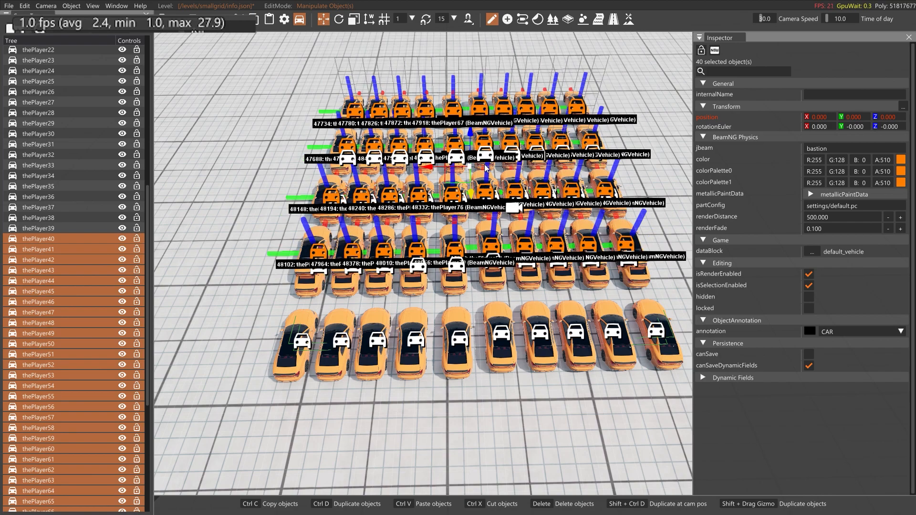
pyautogui.moveTo(485, 126)
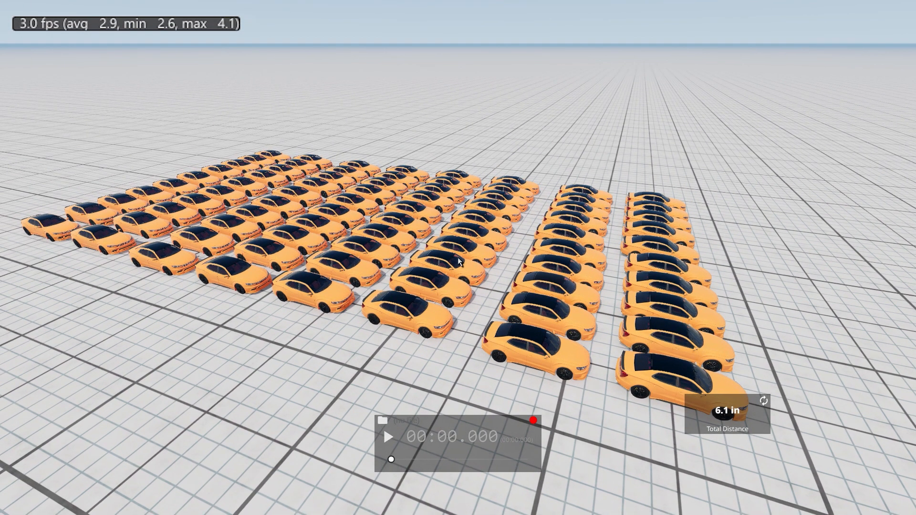
pyautogui.moveTo(552, 285)
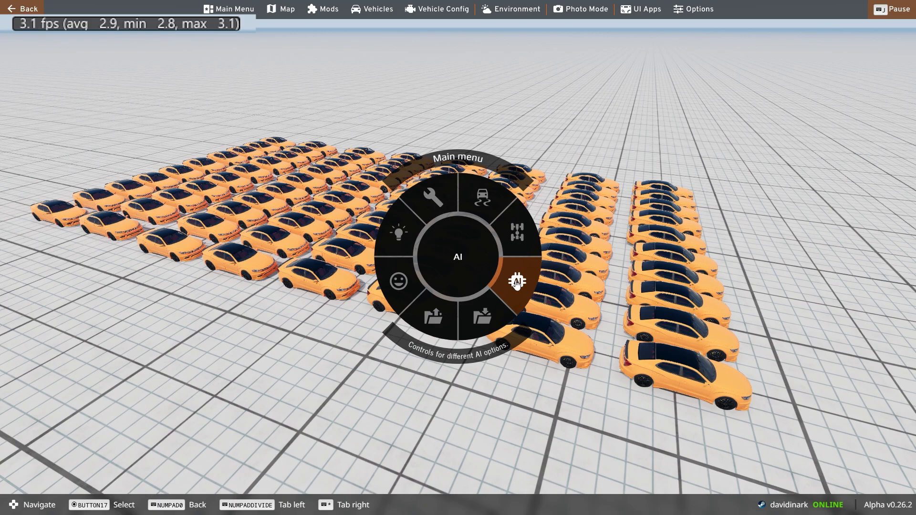
# Step: Choose the AI section of the radial menu for the cloned cars
pyautogui.click(516, 281)
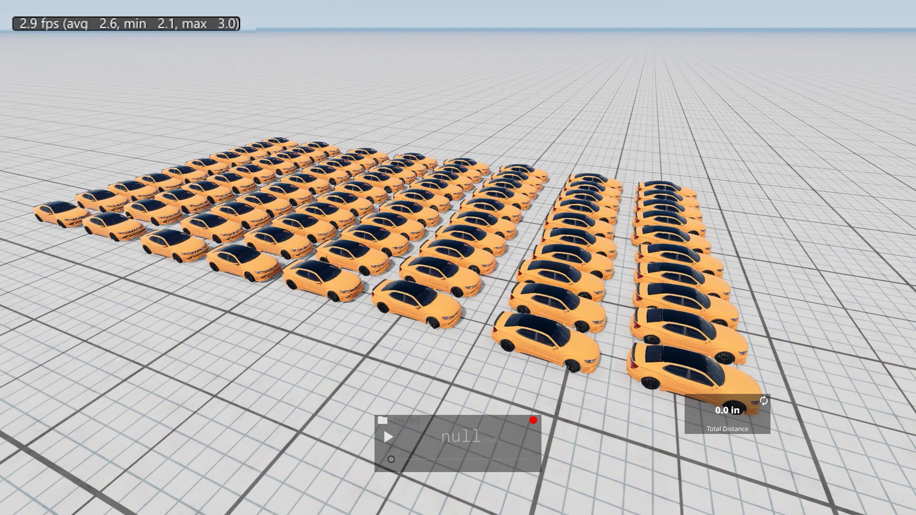
# Step: Resume the simulation so the AI-driven Bastions start creeping forward
pyautogui.click(388, 436)
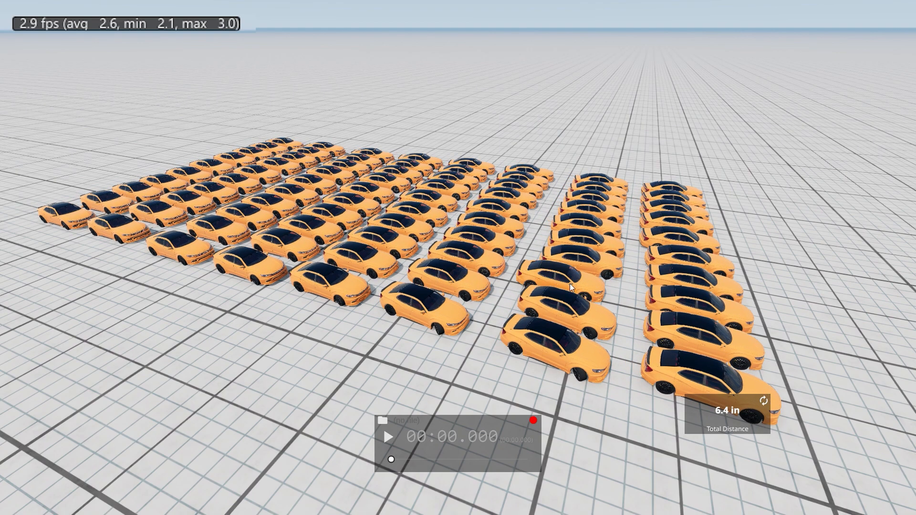